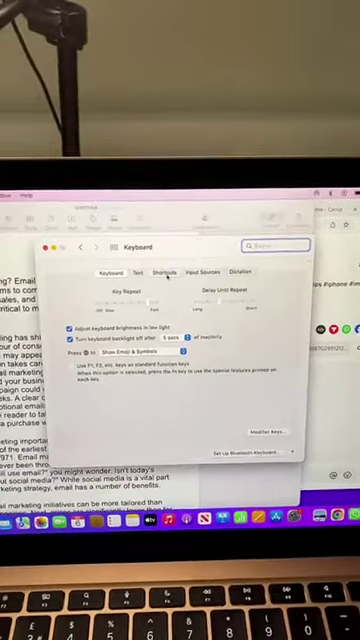
# Show the Shortcuts section of the Keyboard preferences with its category list
pyautogui.click(170, 268)
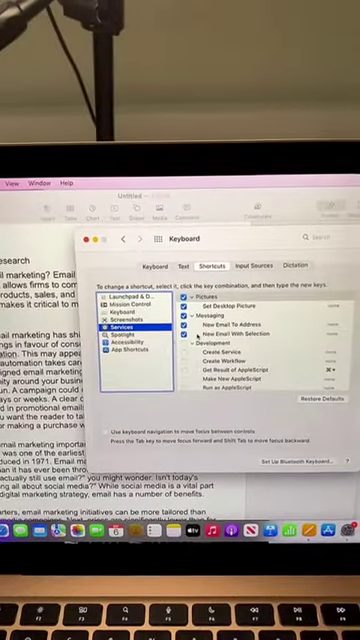